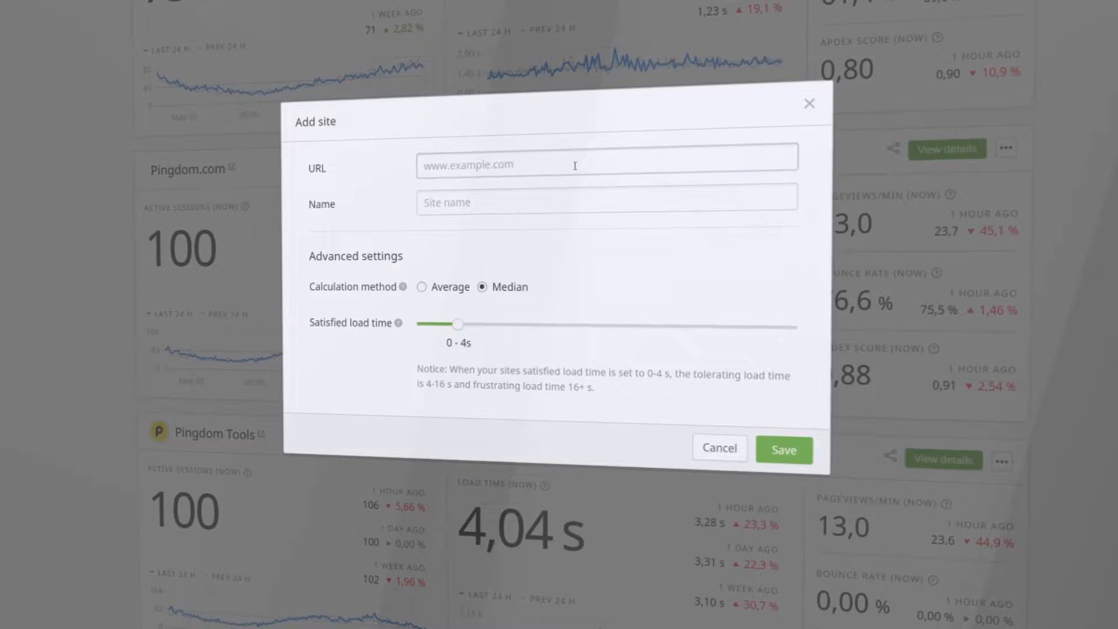
{"action": "type", "text": "www.mycompanycorp.com"}
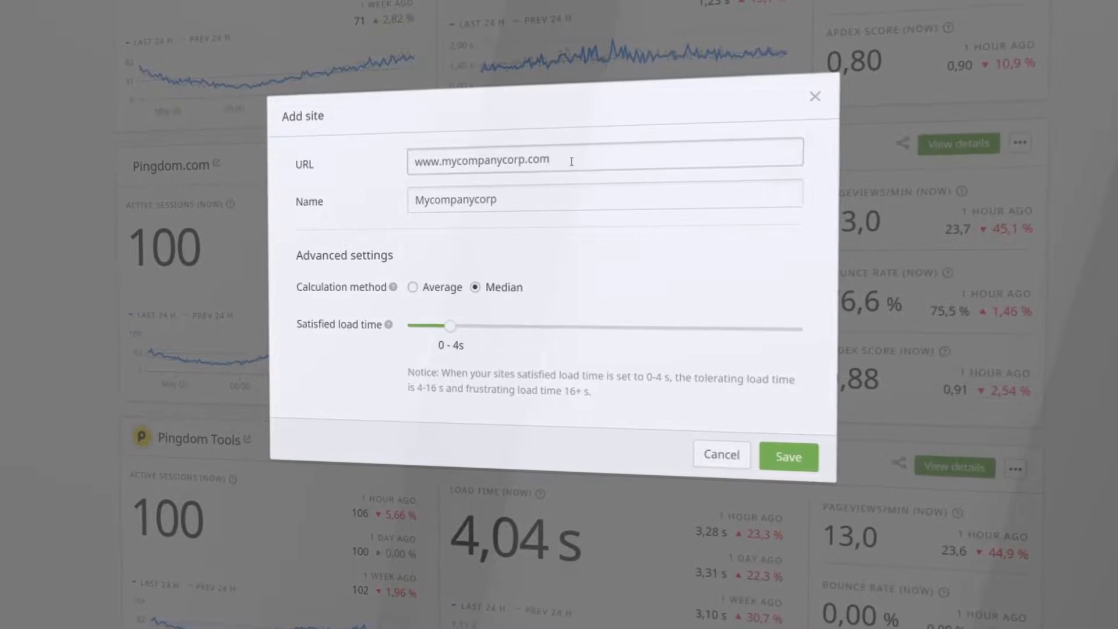
{"action": "left_click", "coordinate": [787, 457]}
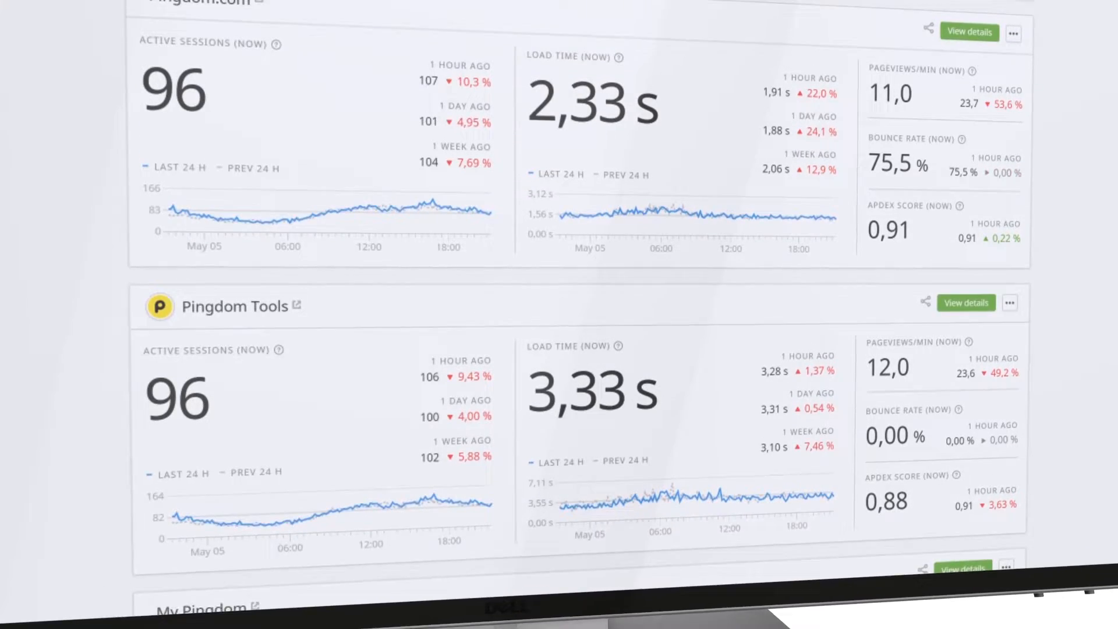
Step: Browse down the Pingdom.com visitor insights dashboards toward the load-time world map
{"action": "scroll", "scroll_direction": "down", "scroll_amount": 3}
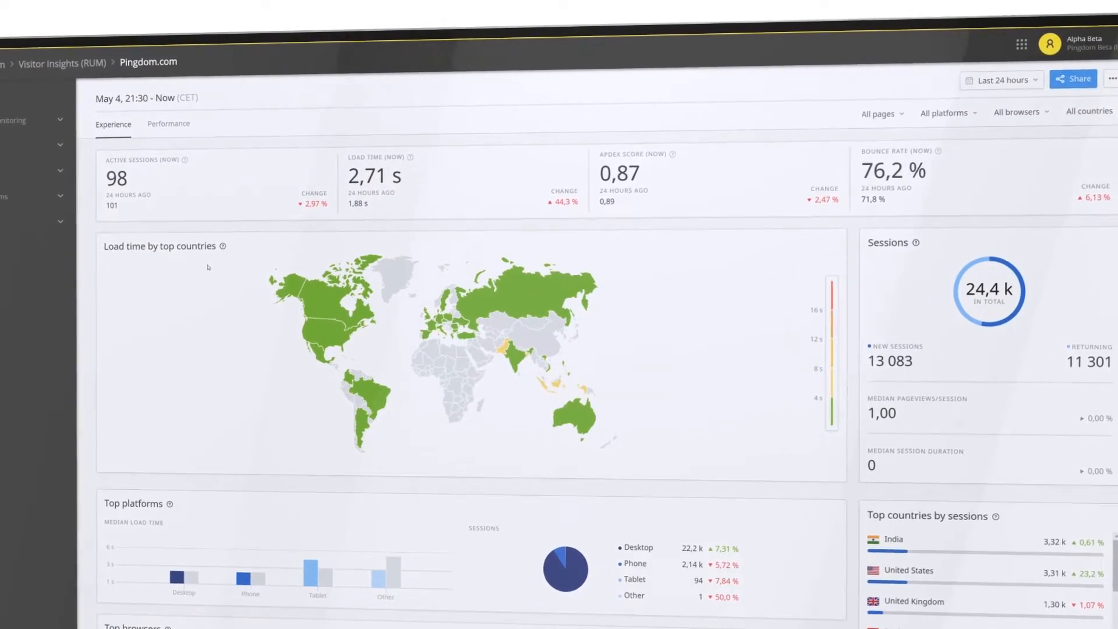
{"action": "scroll", "scroll_direction": "down", "scroll_amount": 3}
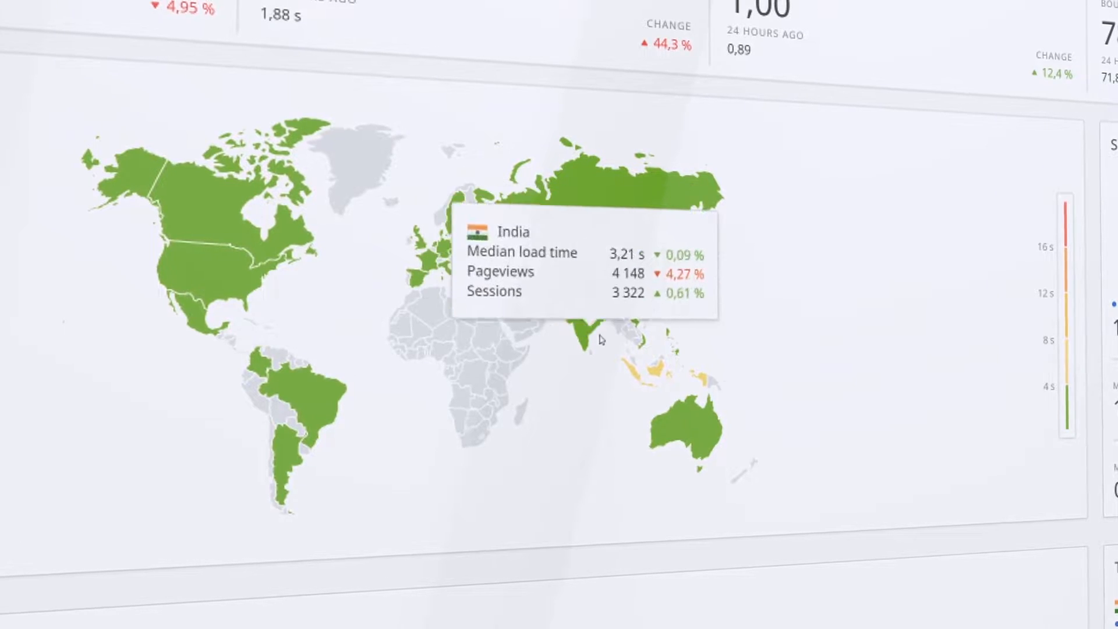
{"action": "mouse_move", "coordinate": [633, 377]}
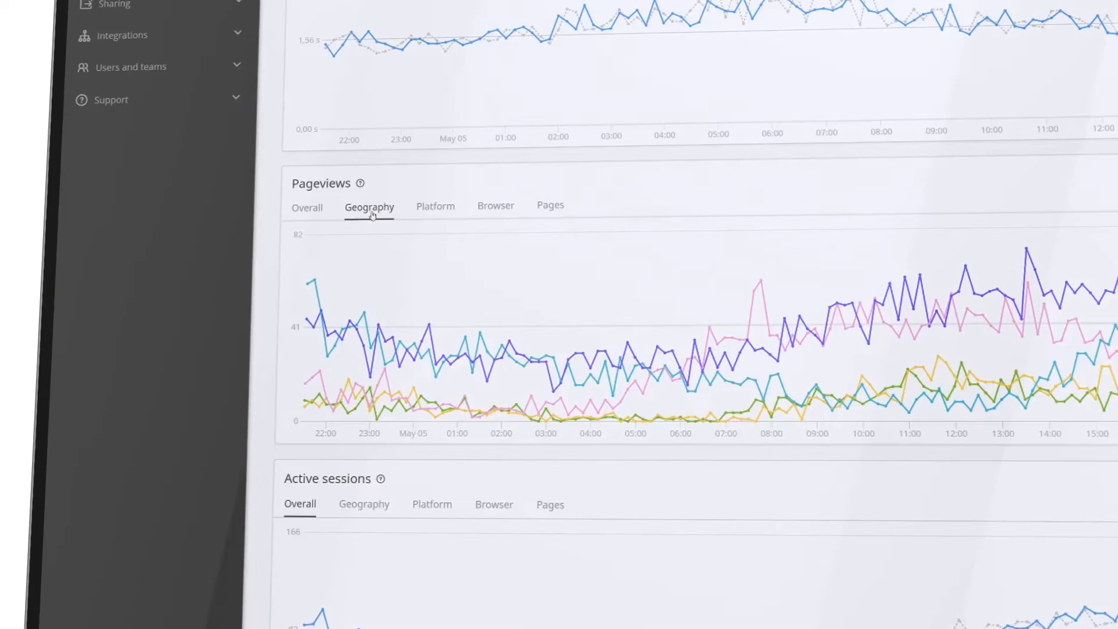
{"action": "mouse_move", "coordinate": [360, 342]}
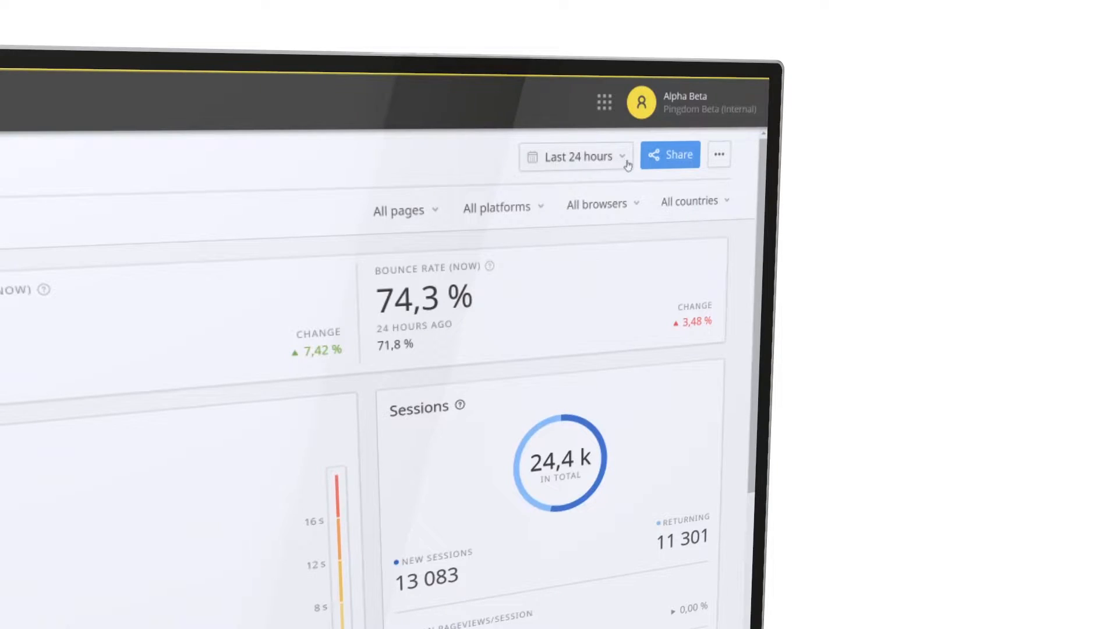
Step: Set the Experience dashboard time range to 1 year (May 5, 2019 – May 5, 2020)
{"action": "left_click", "coordinate": [575, 155]}
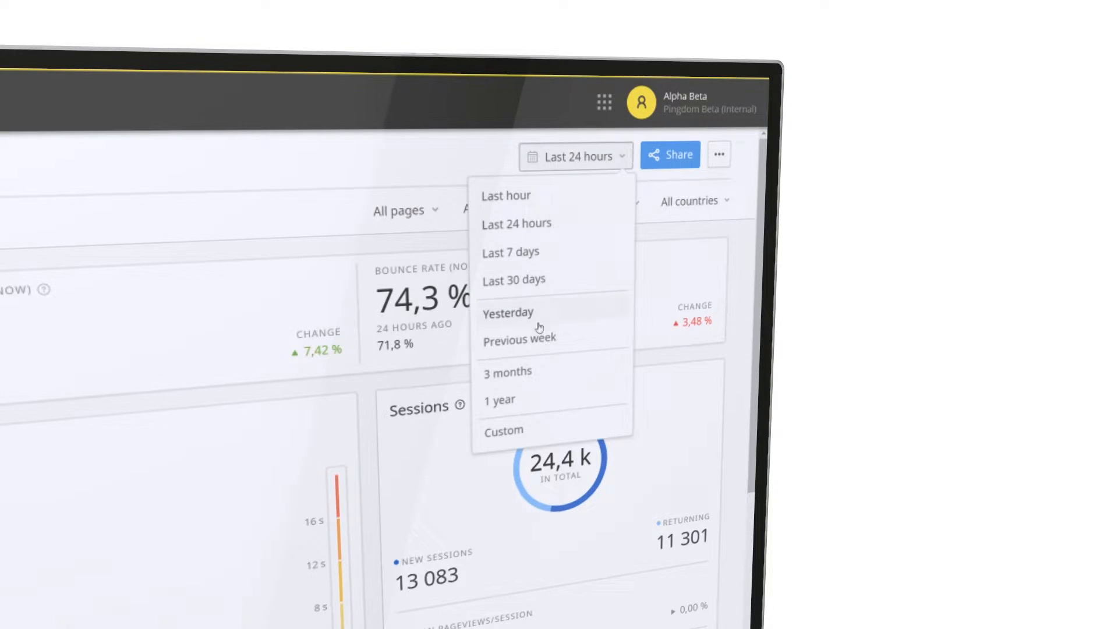
{"action": "left_click", "coordinate": [500, 400]}
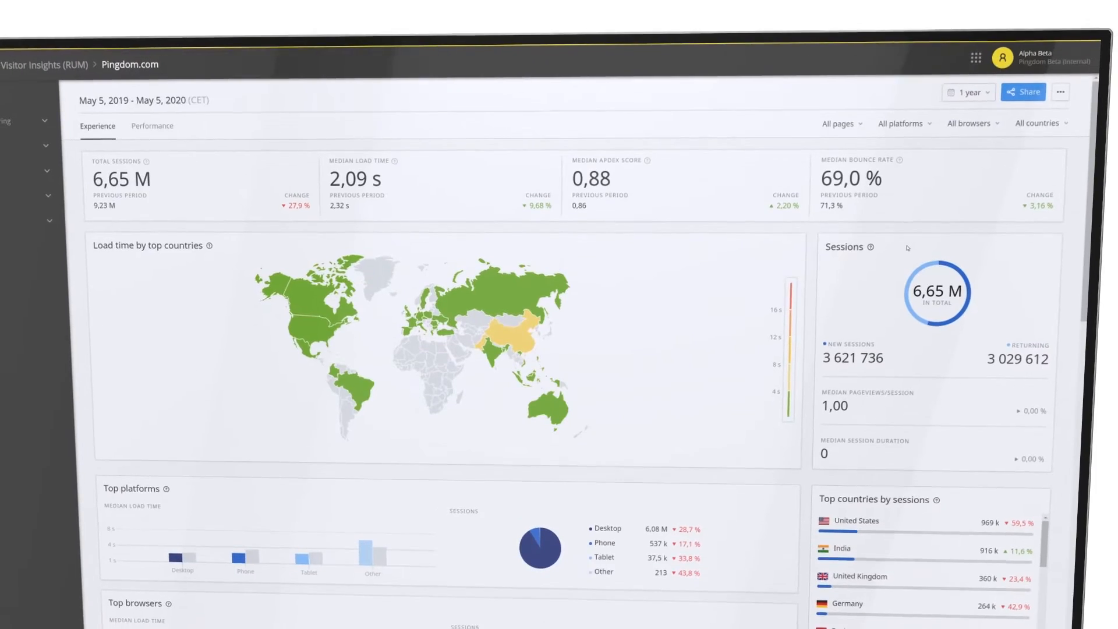
{"action": "scroll", "scroll_direction": "down", "scroll_amount": 3}
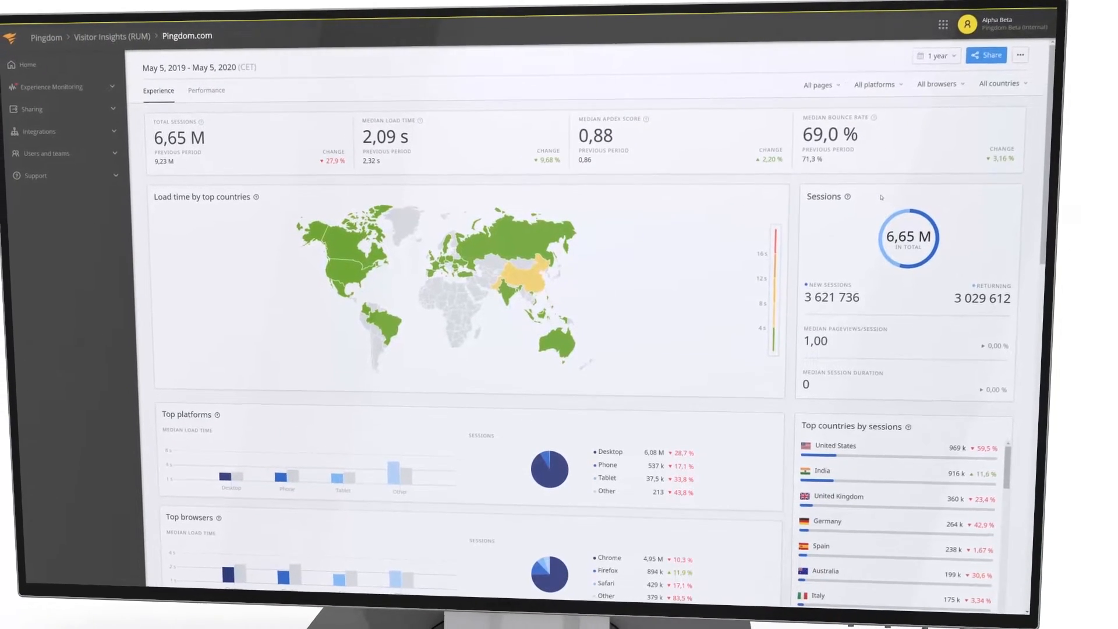
Step: Show the Performance view and browse its load time, distribution and Top pages sections
{"action": "left_click", "coordinate": [206, 90]}
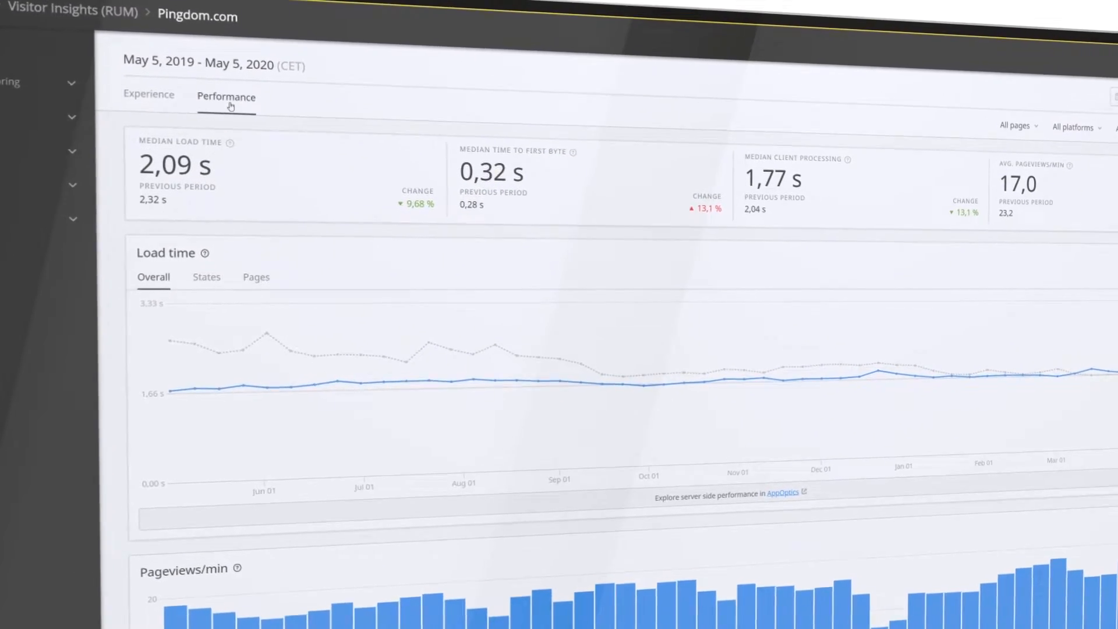
{"action": "scroll", "scroll_direction": "down", "scroll_amount": 3}
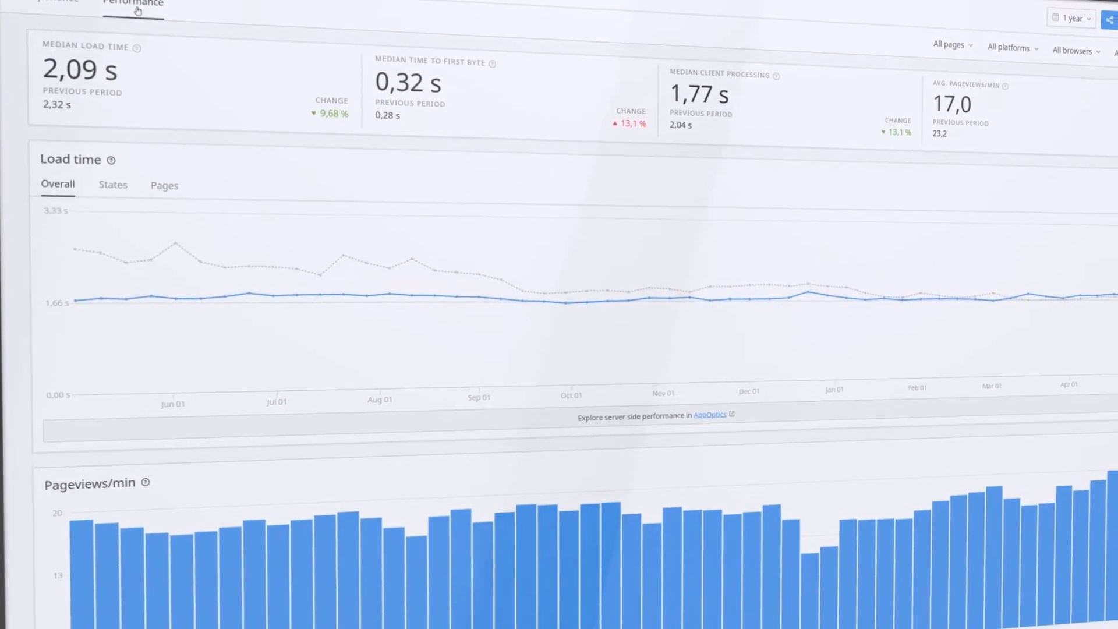
{"action": "scroll", "scroll_direction": "down", "scroll_amount": 3}
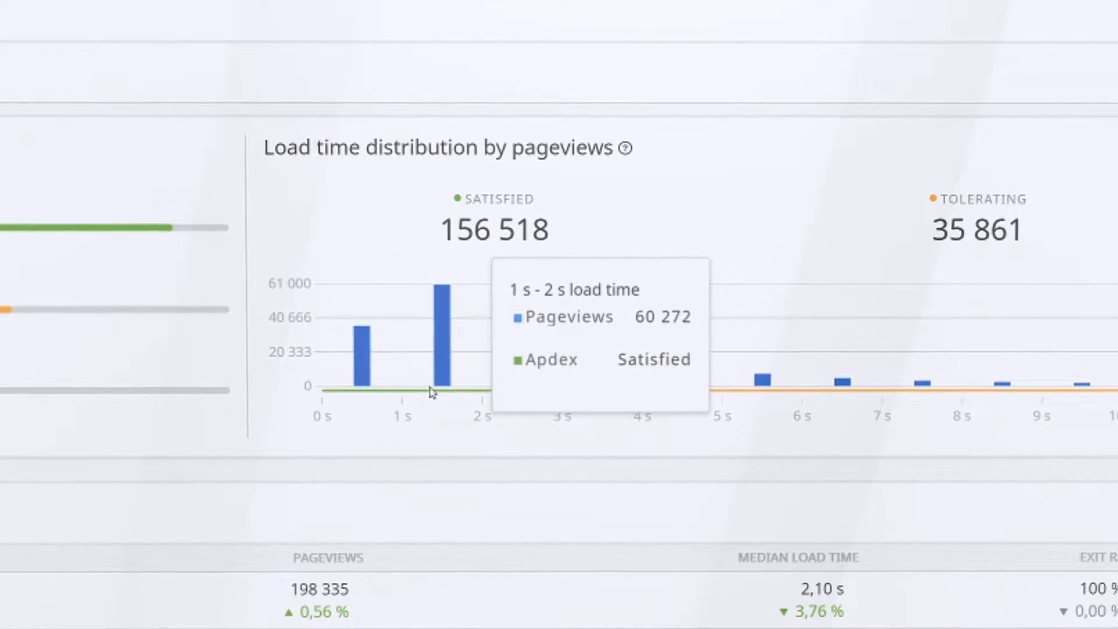
{"action": "mouse_move", "coordinate": [582, 385]}
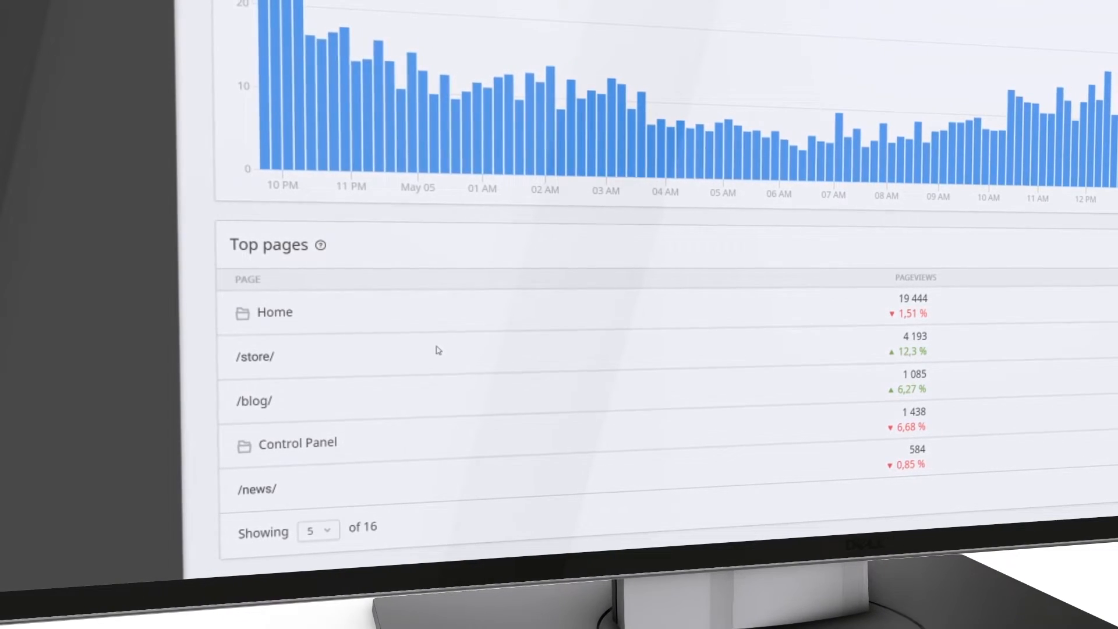
{"action": "mouse_move", "coordinate": [273, 312]}
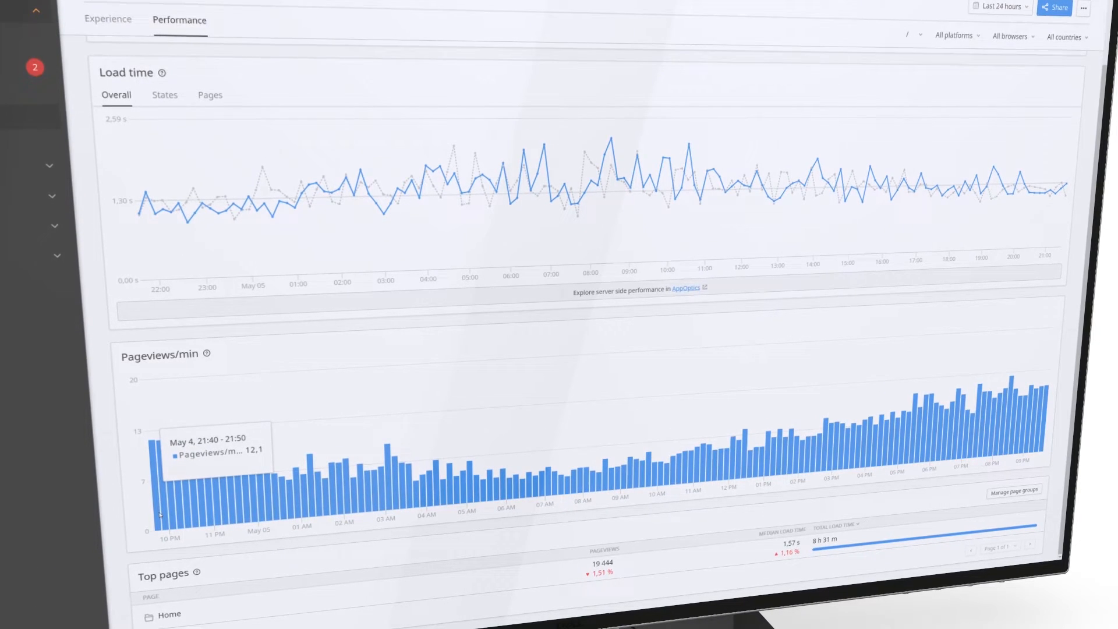
Step: Return to the Experience overview, browse its charts, then show the shared public Livemap page
{"action": "left_click", "coordinate": [185, 102]}
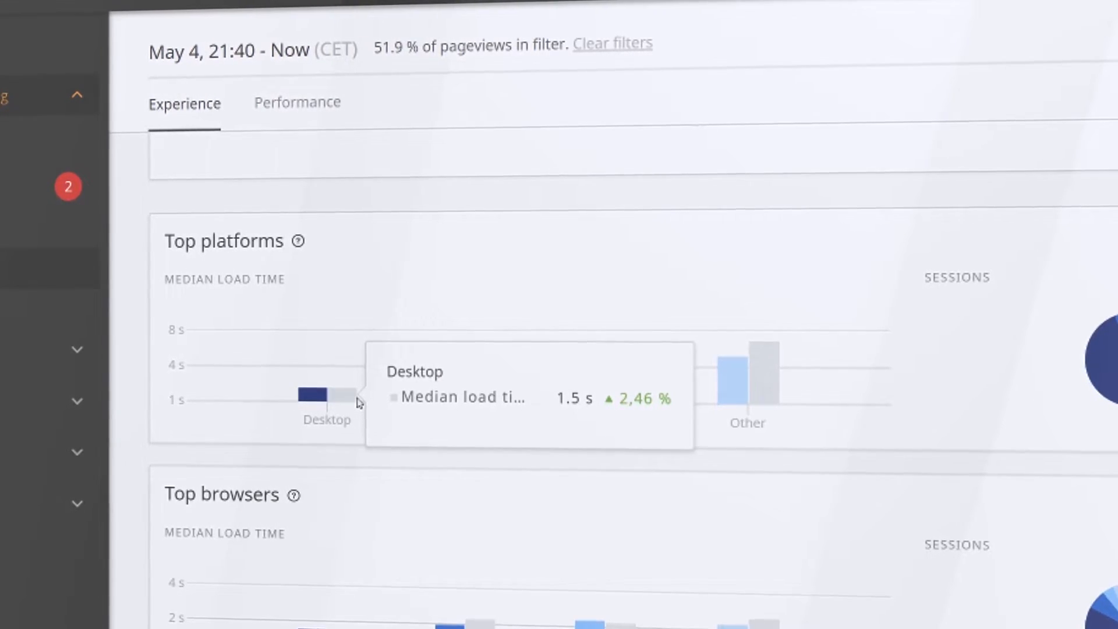
{"action": "scroll", "scroll_direction": "down", "scroll_amount": 3}
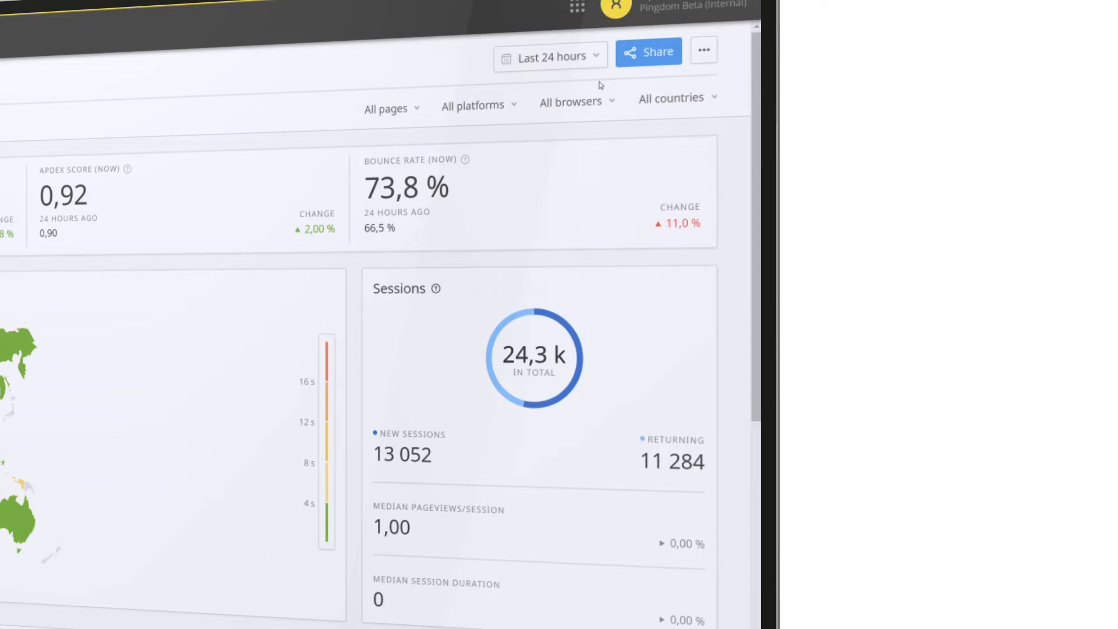
{"action": "left_click", "coordinate": [648, 52]}
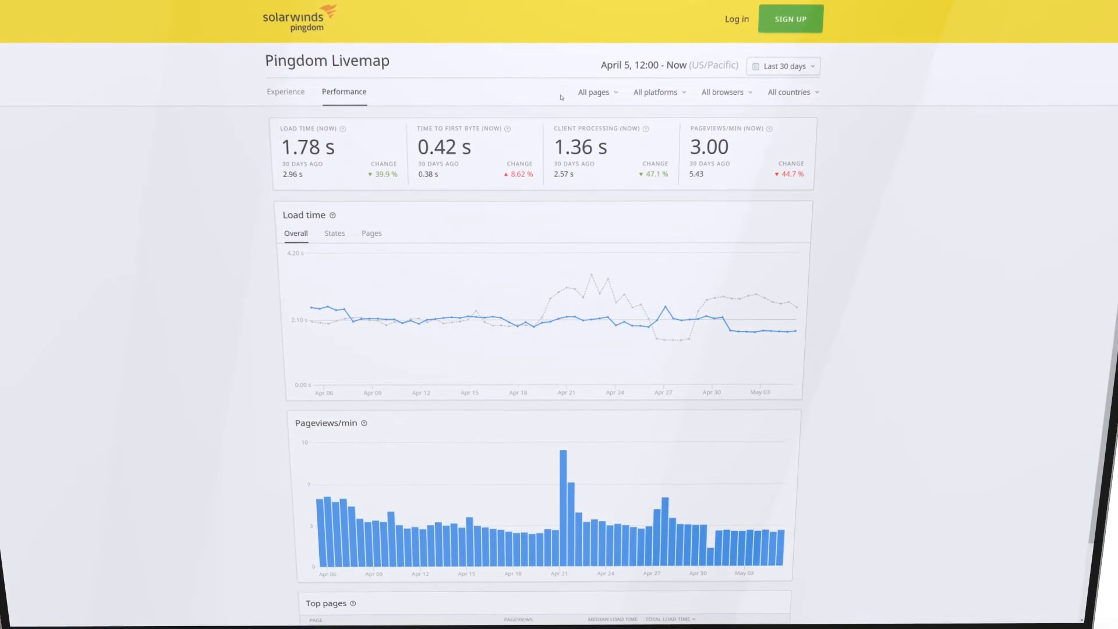
Step: Set the Livemap Performance time range to the last 7 days from April 28
{"action": "left_click", "coordinate": [782, 66]}
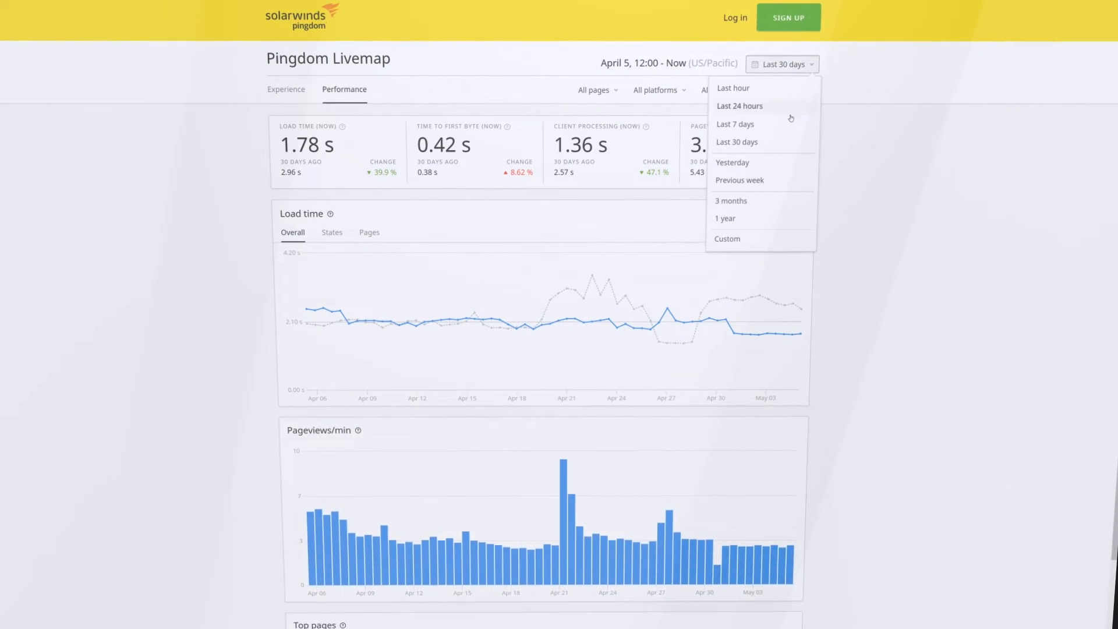
{"action": "left_click", "coordinate": [735, 125]}
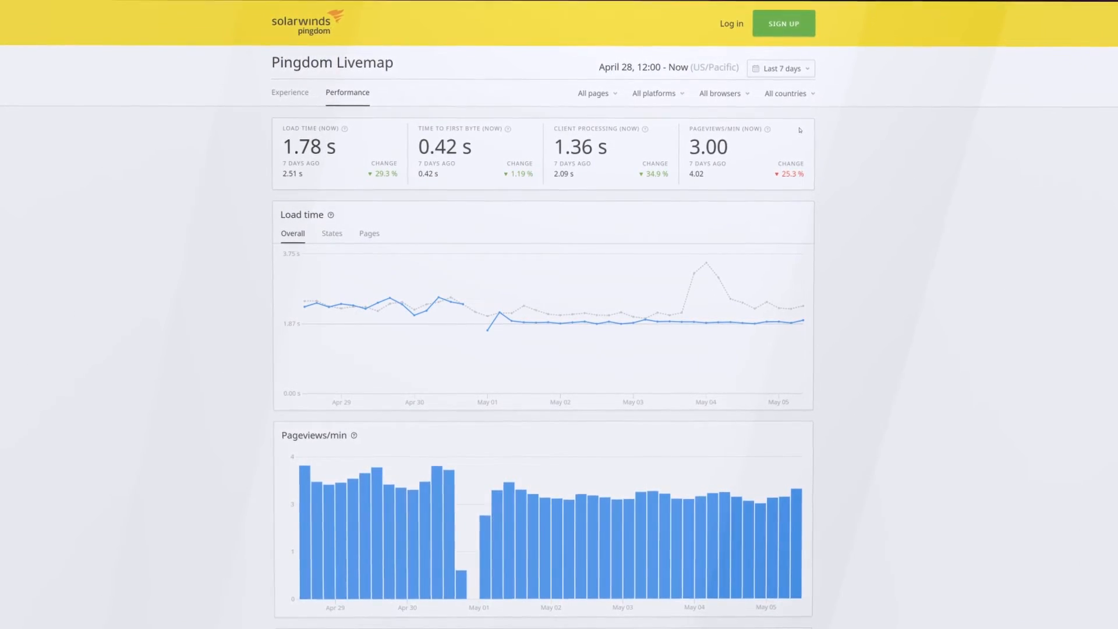